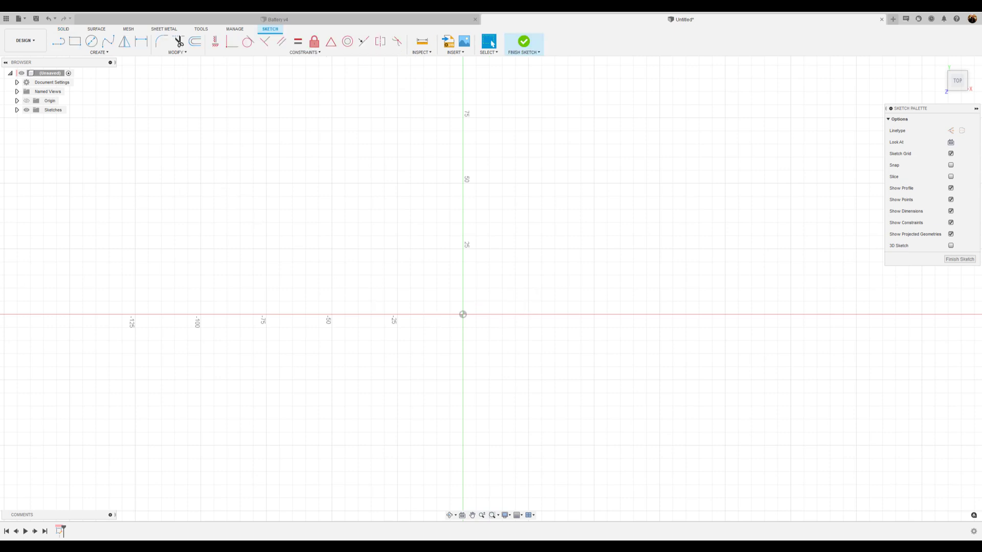
{"action": "mouse_move", "coordinate": [91, 41]}
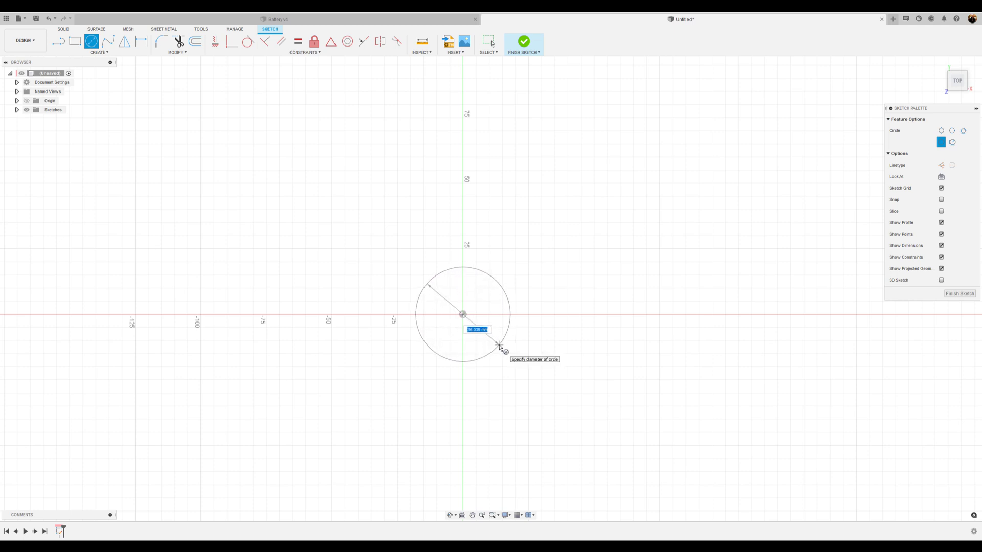
- Draw concentric circles at the origin with diameters 13 mm and 10.5 mm
{"action": "type", "text": "1"}
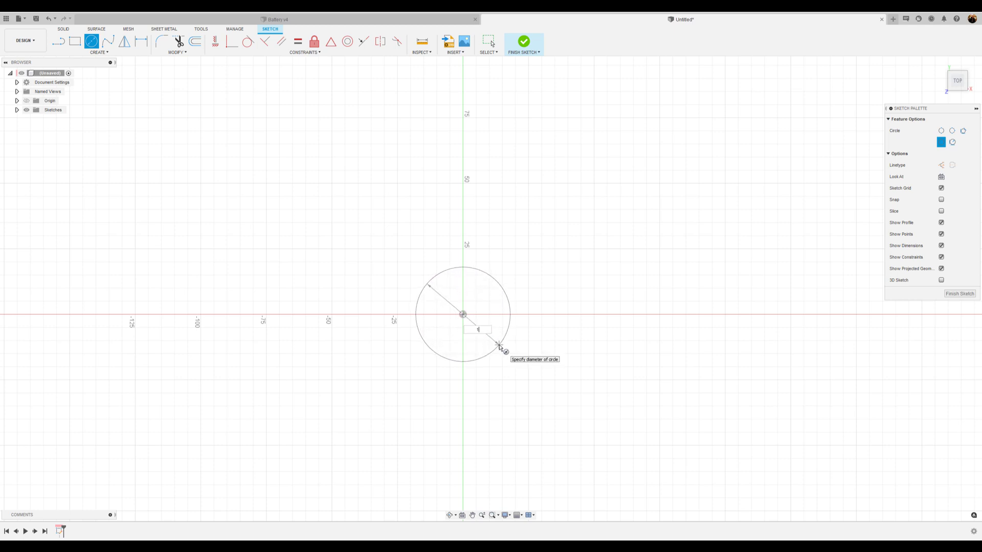
{"action": "type", "text": "13.0"}
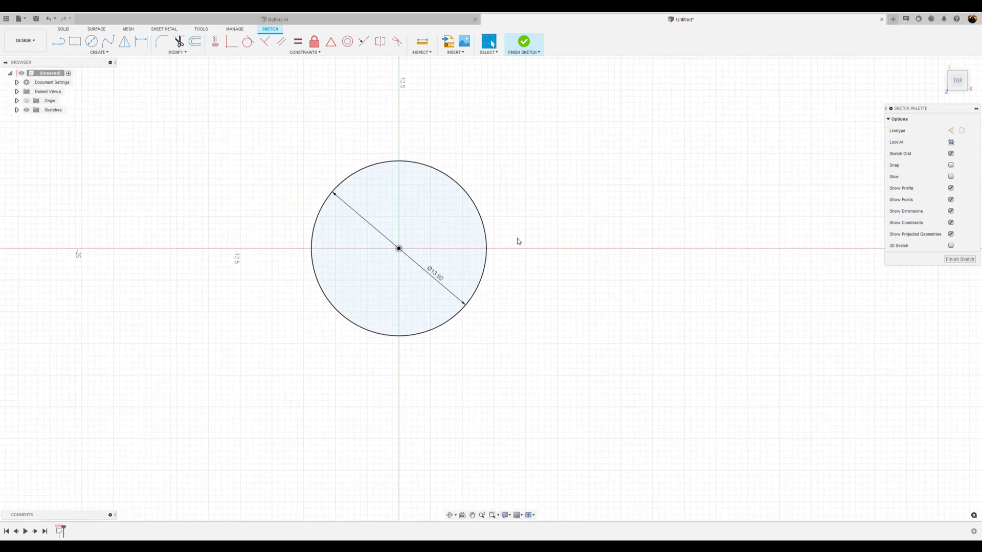
{"action": "mouse_move", "coordinate": [91, 41]}
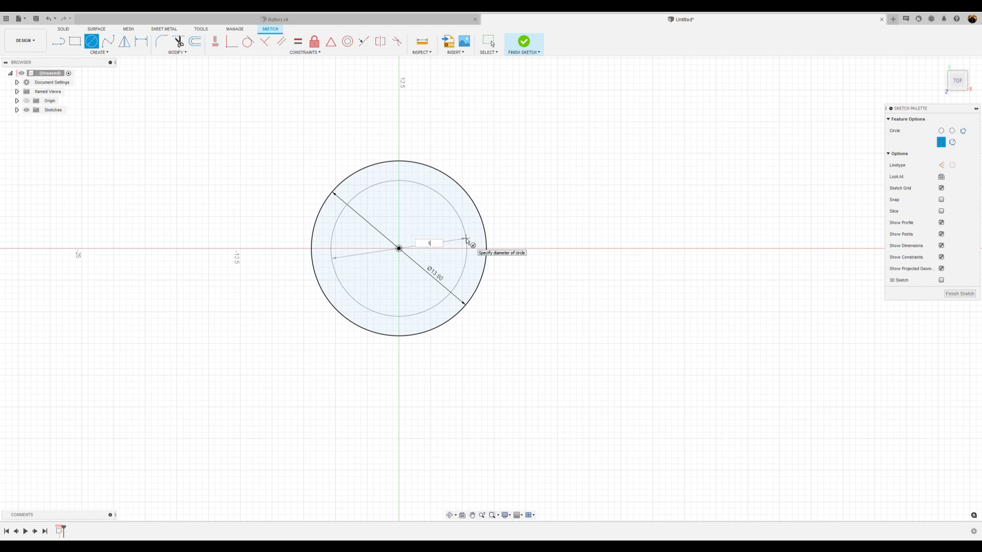
{"action": "type", "text": "10.5"}
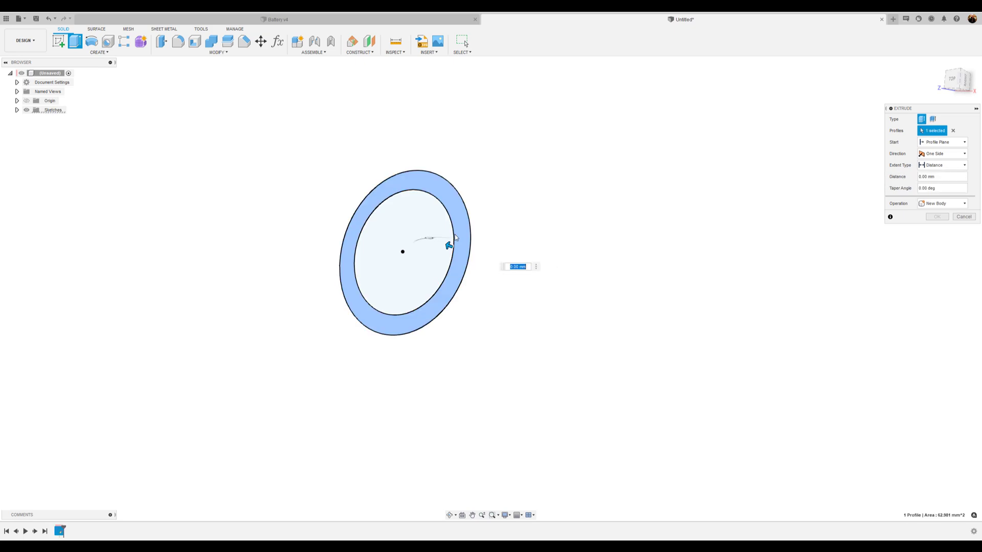
- Extrude both circle profiles into a solid cylinder about 45 mm long
{"action": "left_click", "coordinate": [401, 251]}
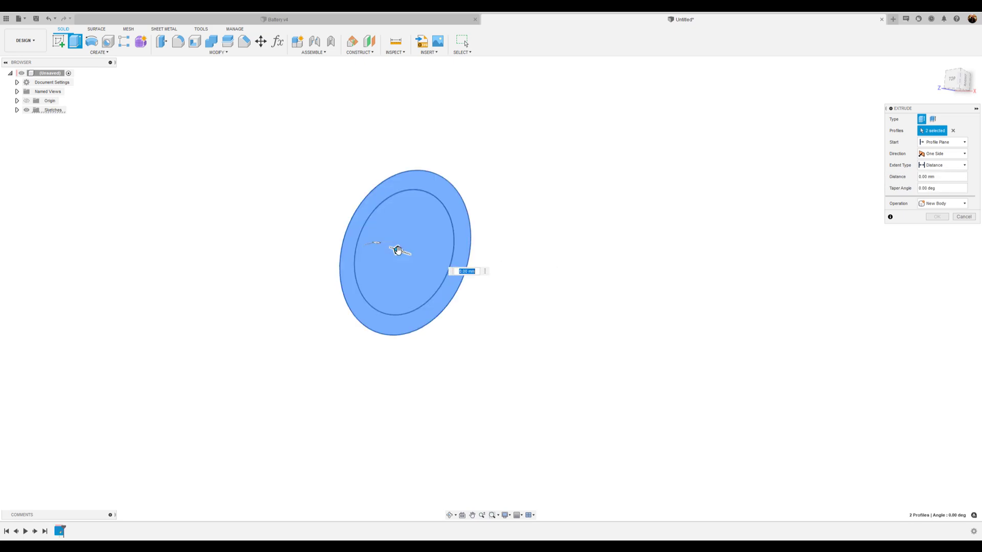
{"action": "left_click_drag", "start_coordinate": [400, 251], "coordinate": [307, 219]}
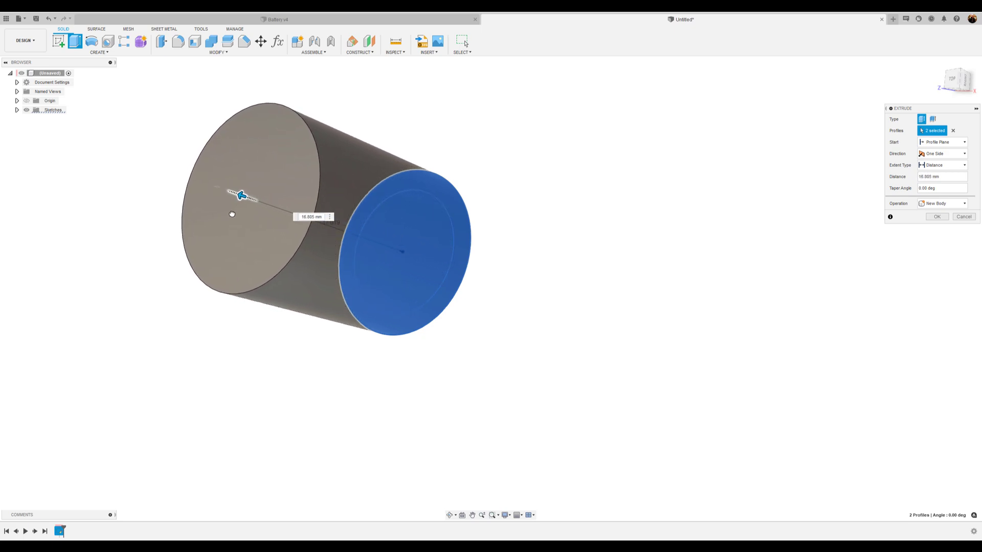
{"action": "left_click_drag", "start_coordinate": [241, 194], "coordinate": [332, 263]}
{"action": "type", "text": "4"}
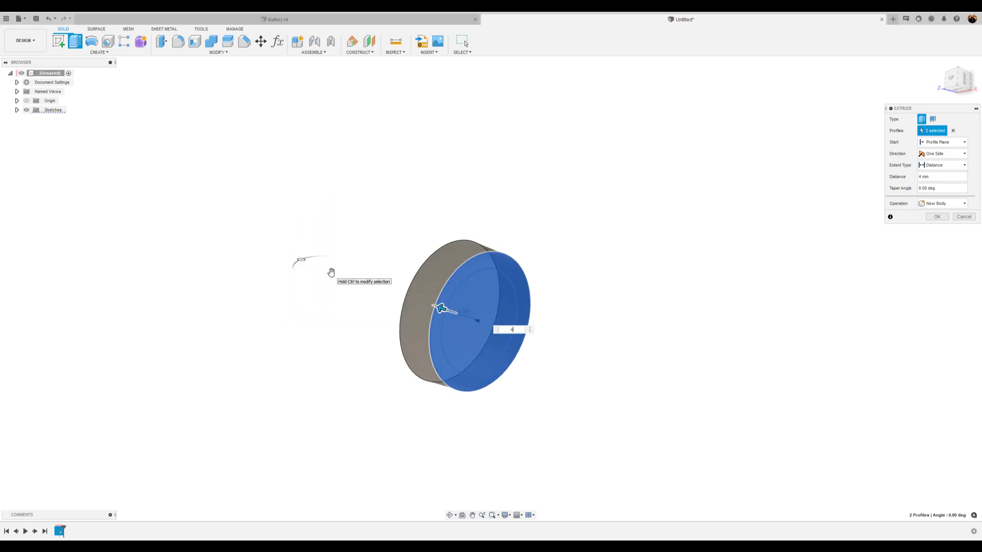
{"action": "type", "text": "8"}
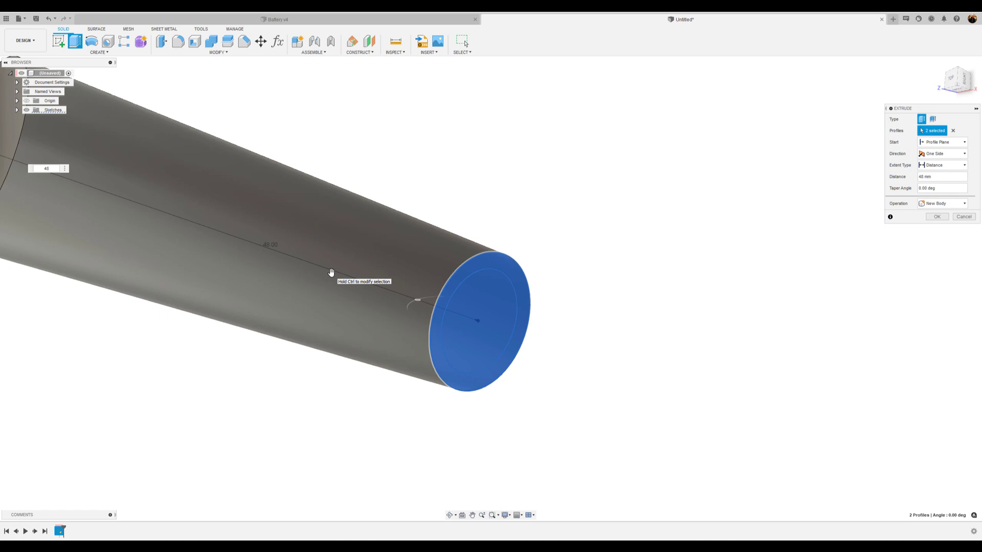
{"action": "left_click", "coordinate": [936, 216]}
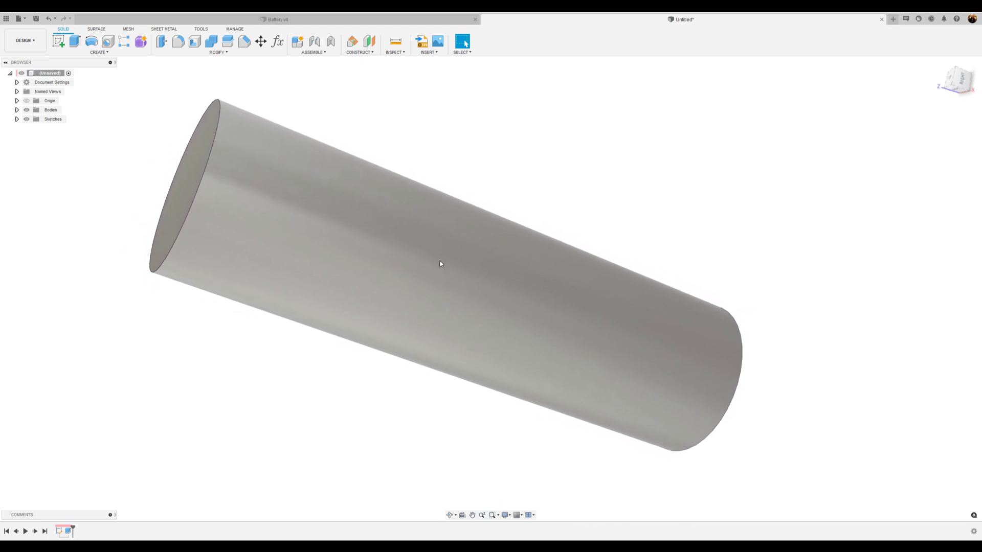
- Extrude the original sketch's inner circle outward from the cylinder's end face
{"action": "left_click_drag", "start_coordinate": [440, 263], "coordinate": [653, 336]}
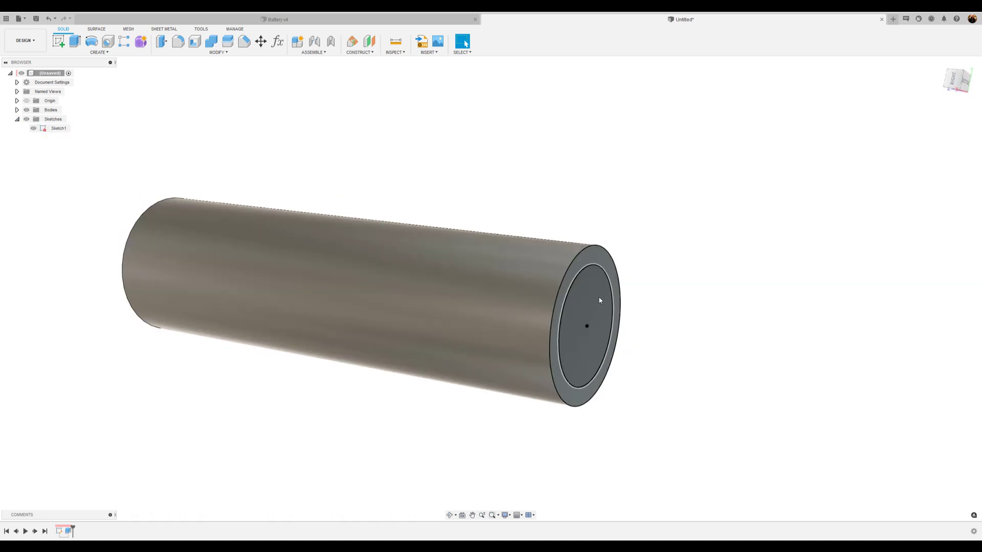
{"action": "left_click", "coordinate": [586, 301]}
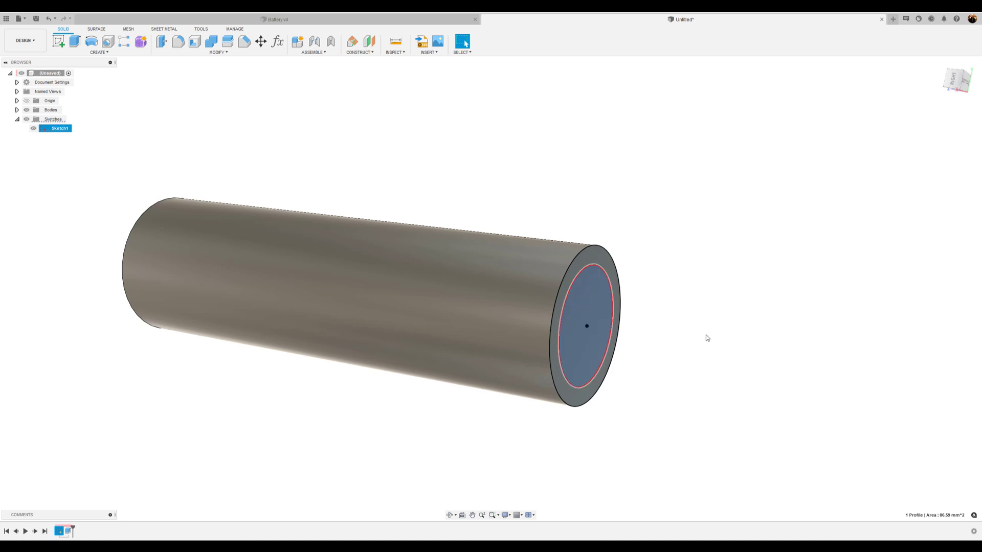
{"action": "left_click", "coordinate": [73, 41]}
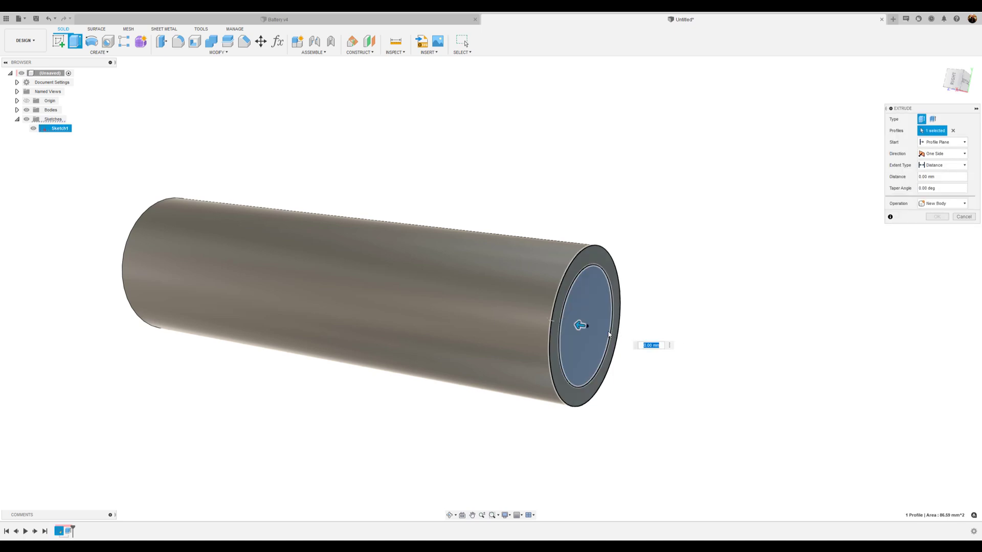
{"action": "left_click_drag", "start_coordinate": [580, 325], "coordinate": [596, 328]}
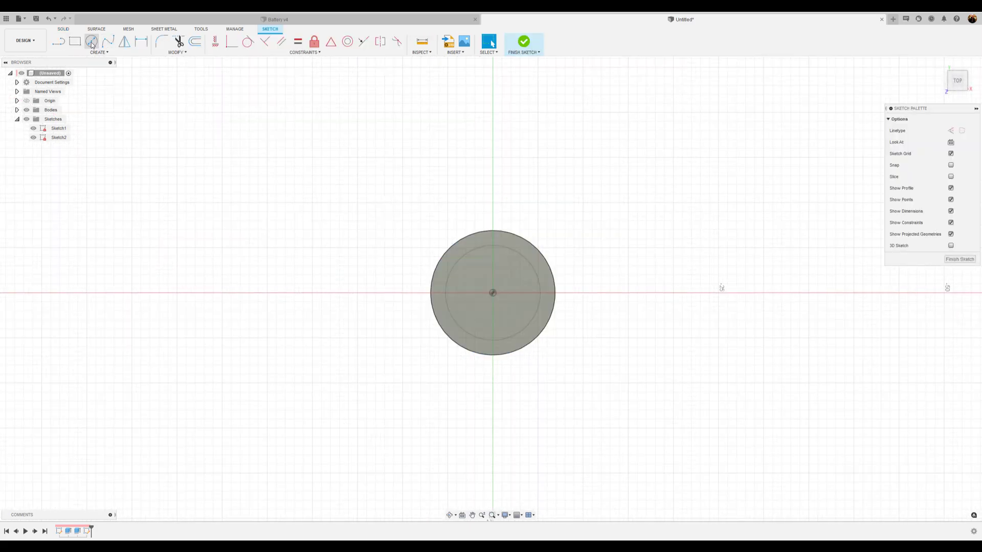
- Draw a centred circle on the end face and dimension it to Ø10.50 mm
{"action": "left_click", "coordinate": [91, 41]}
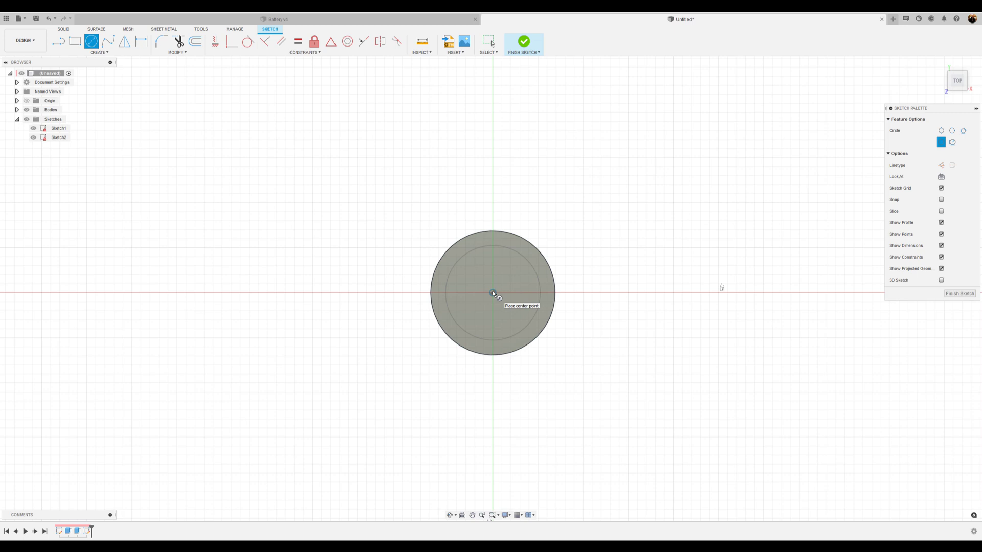
{"action": "left_click", "coordinate": [492, 293]}
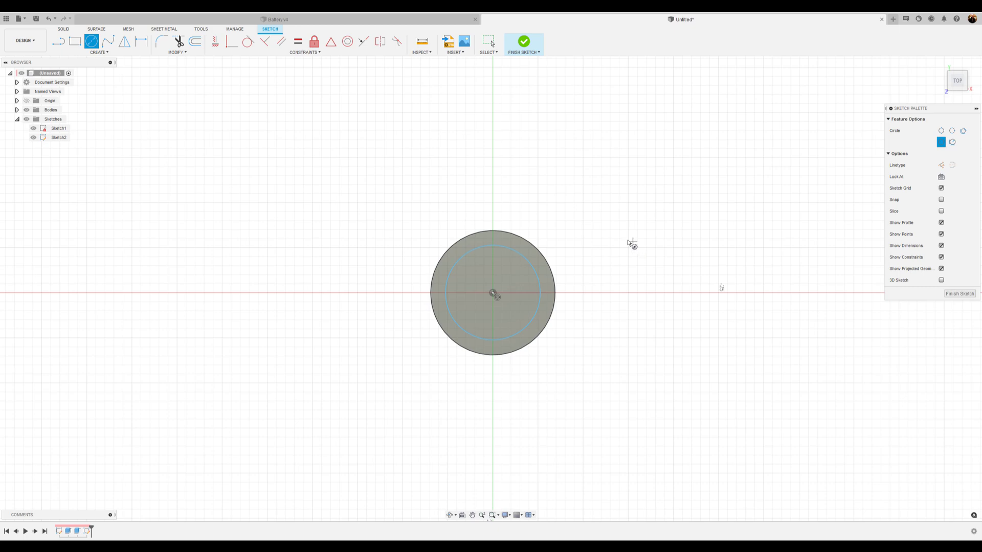
{"action": "left_click", "coordinate": [141, 40]}
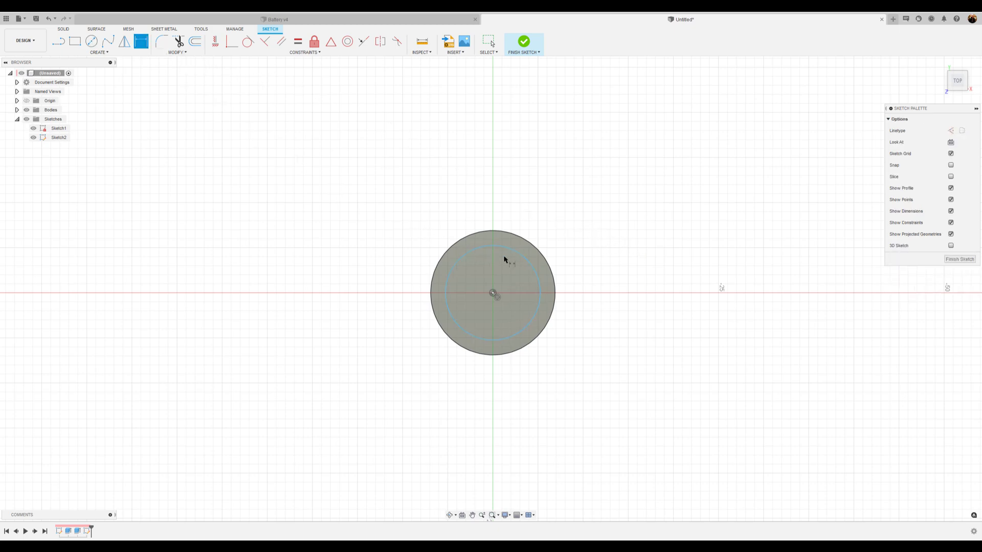
{"action": "left_click", "coordinate": [493, 257]}
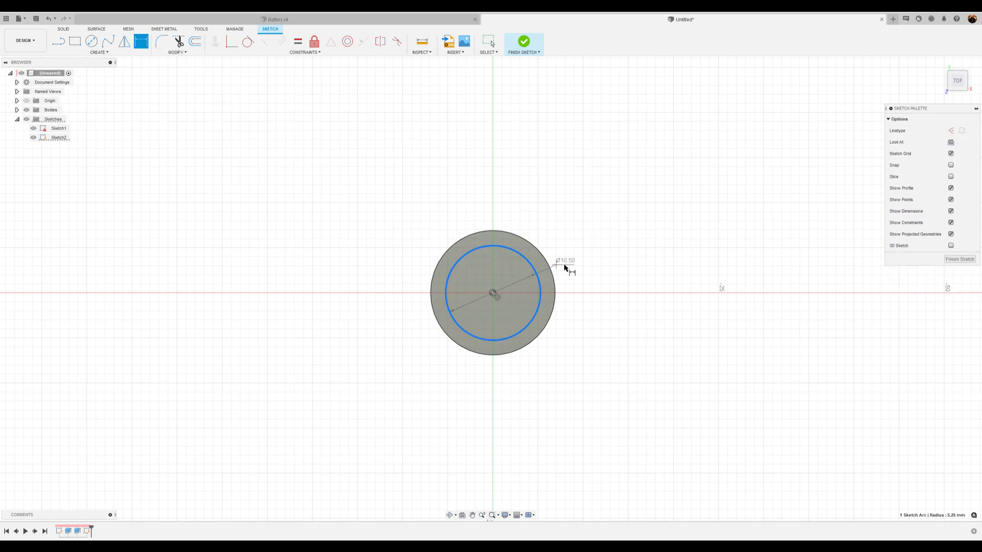
{"action": "double_click", "coordinate": [567, 261]}
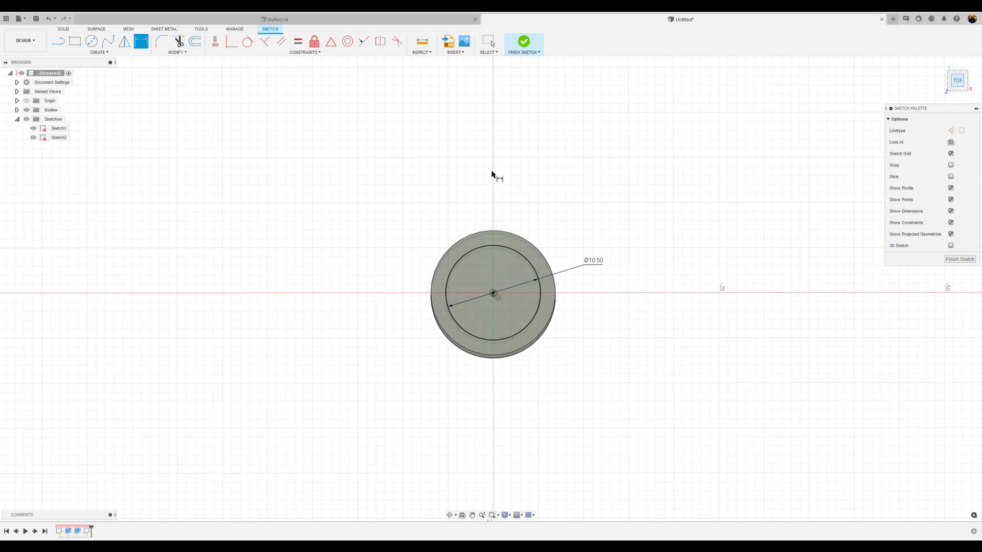
- Add a 5.2 mm circle at the centre and select the ring profile around it
{"action": "left_click", "coordinate": [90, 41]}
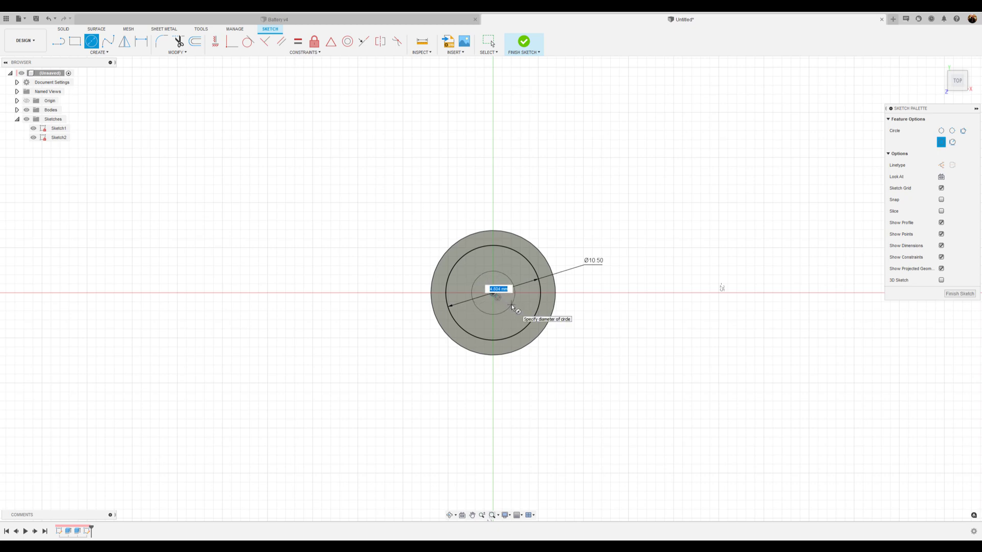
{"action": "type", "text": "5.20"}
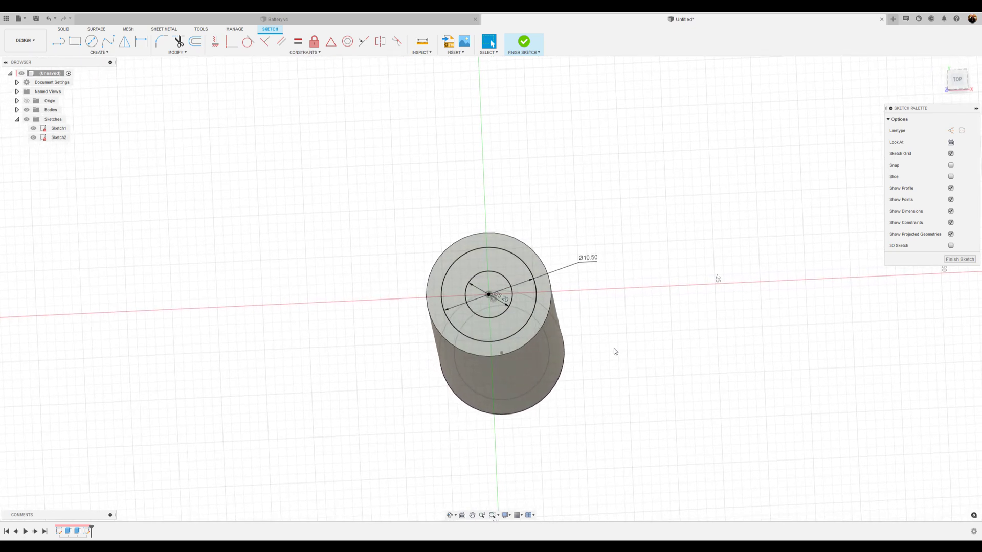
{"action": "left_click", "coordinate": [58, 128]}
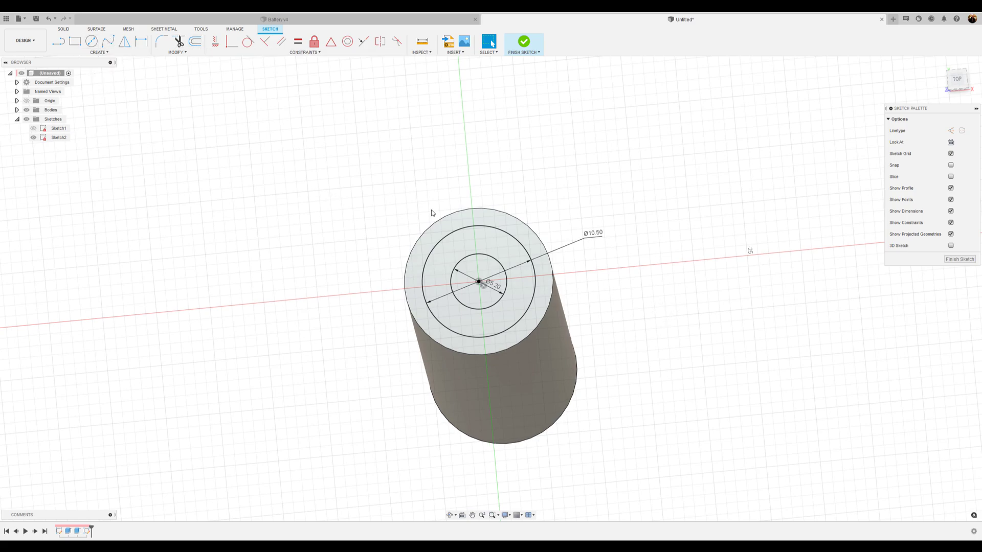
{"action": "left_click", "coordinate": [489, 248]}
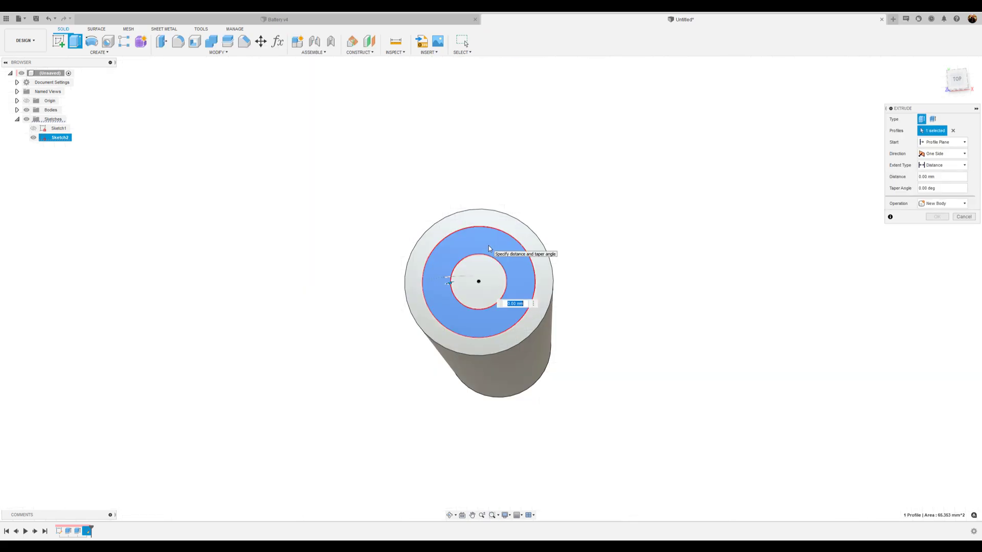
{"action": "mouse_move", "coordinate": [450, 283]}
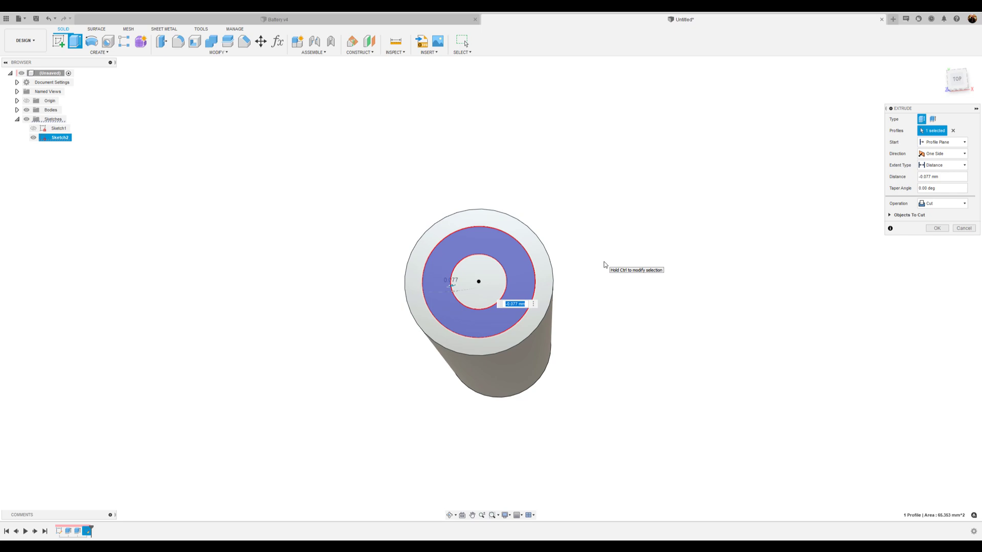
- Cut the ring profile -0.01 mm into the battery's end face
{"action": "left_click", "coordinate": [513, 303]}
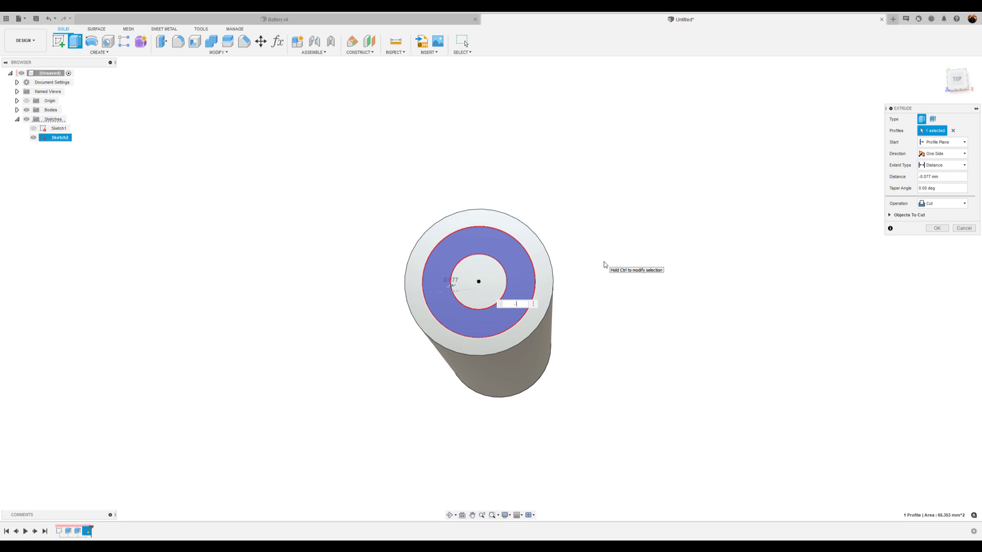
{"action": "type", "text": "-.01"}
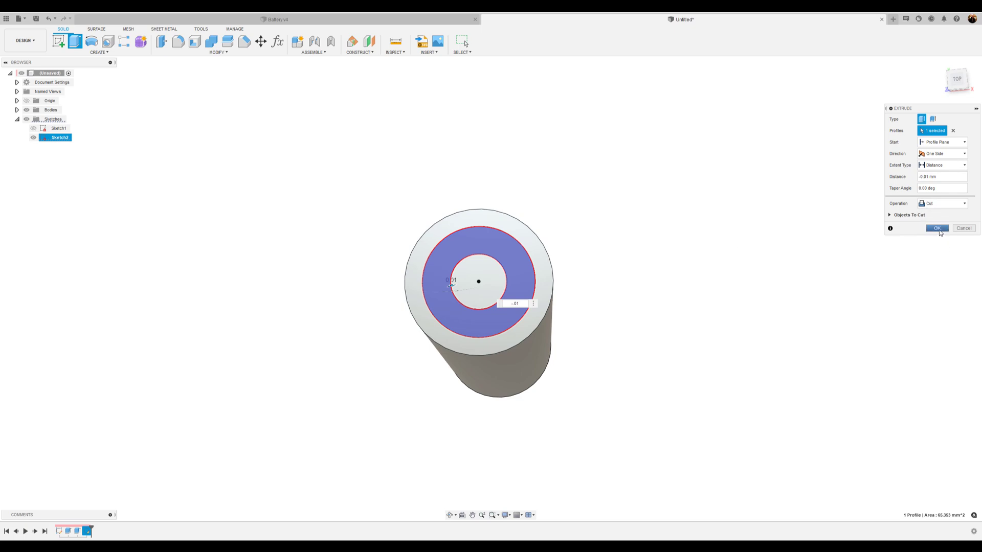
{"action": "left_click", "coordinate": [936, 228]}
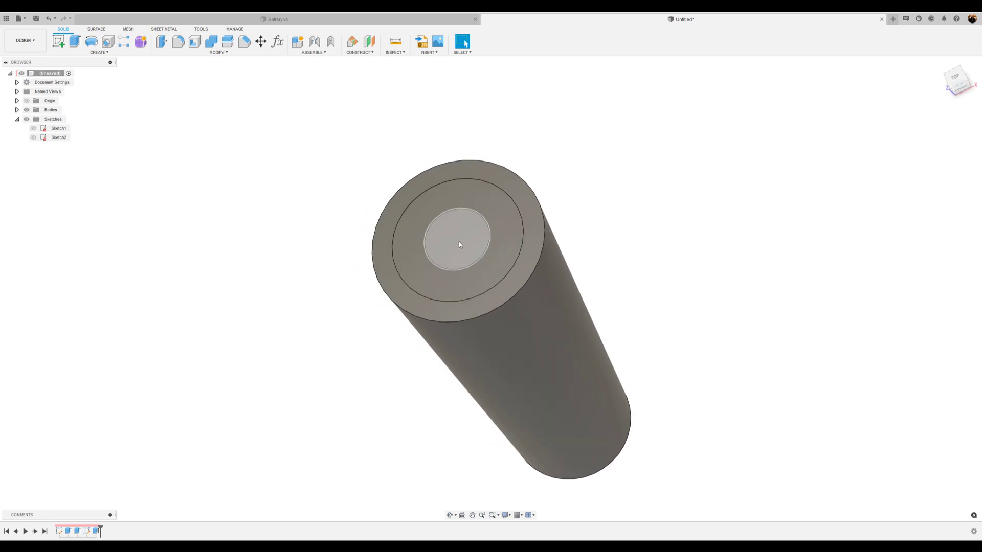
- Extrude the centre circle 2 mm outward as a joined positive terminal nub
{"action": "left_click", "coordinate": [458, 245]}
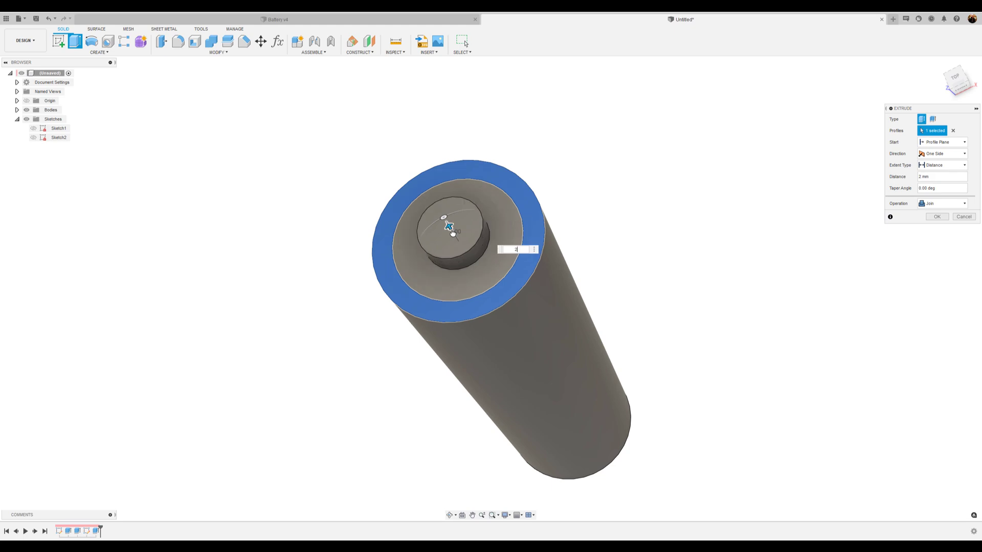
{"action": "left_click", "coordinate": [935, 216]}
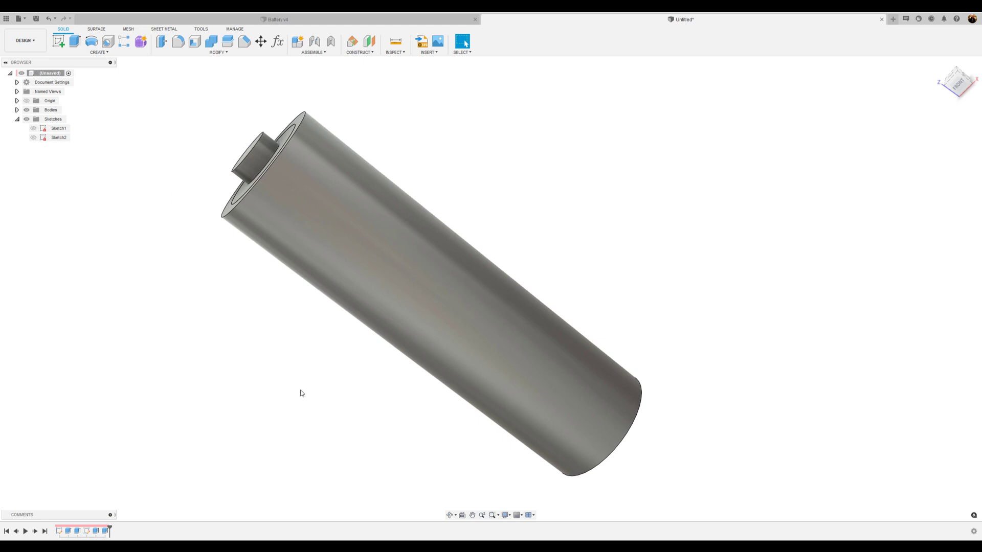
{"action": "mouse_move", "coordinate": [298, 399]}
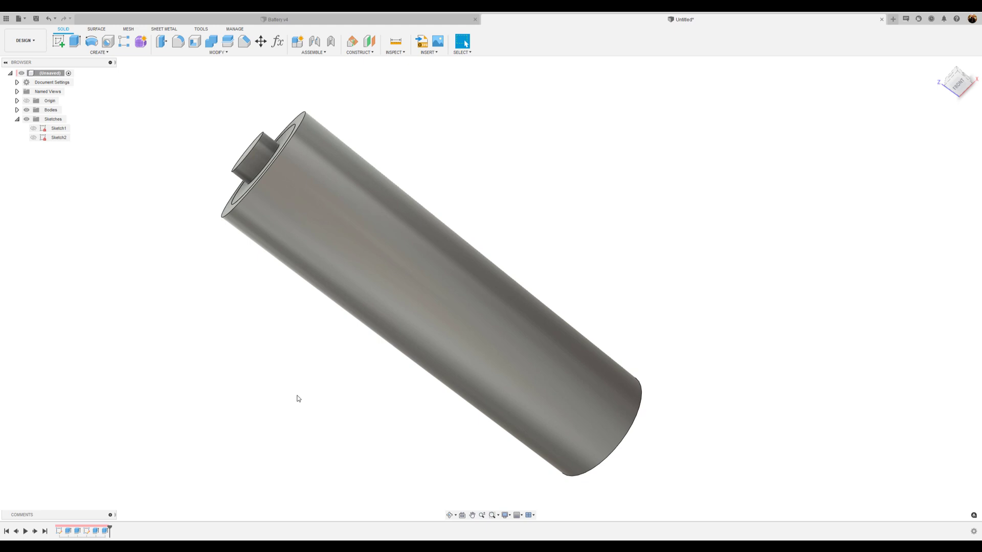
{"action": "mouse_move", "coordinate": [182, 57]}
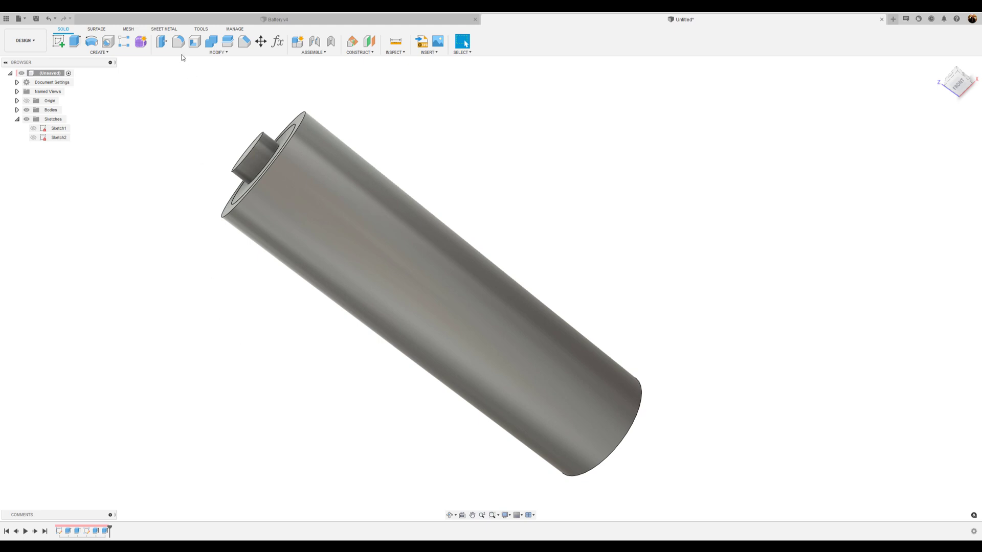
- Fillet the terminal nub edge and both battery end edges with small radii
{"action": "left_click", "coordinate": [178, 40]}
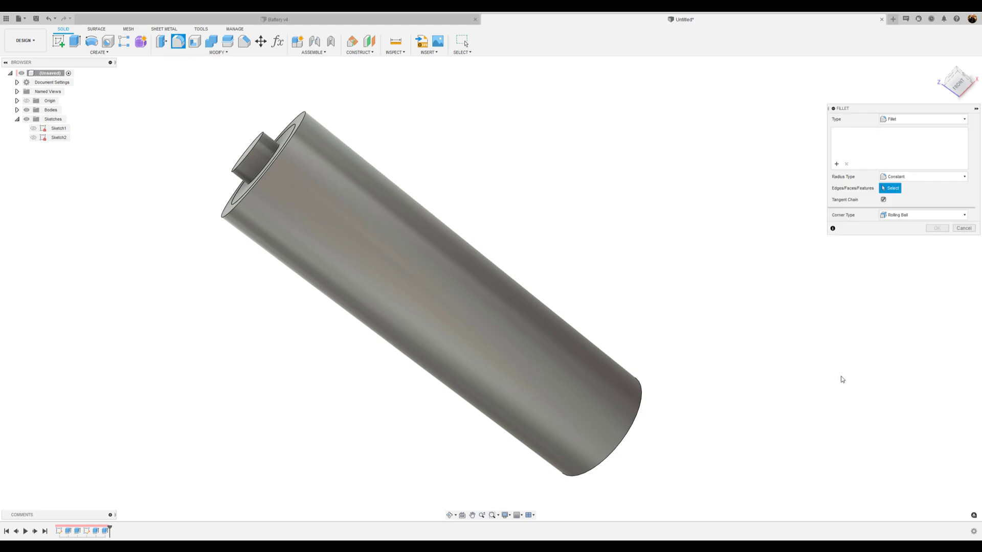
{"action": "mouse_move", "coordinate": [724, 320]}
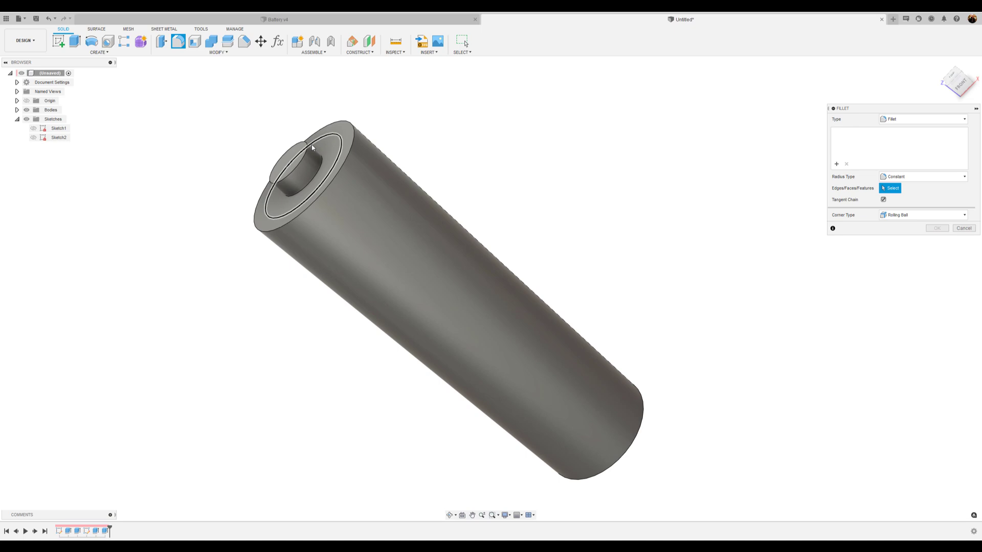
{"action": "left_click", "coordinate": [304, 150]}
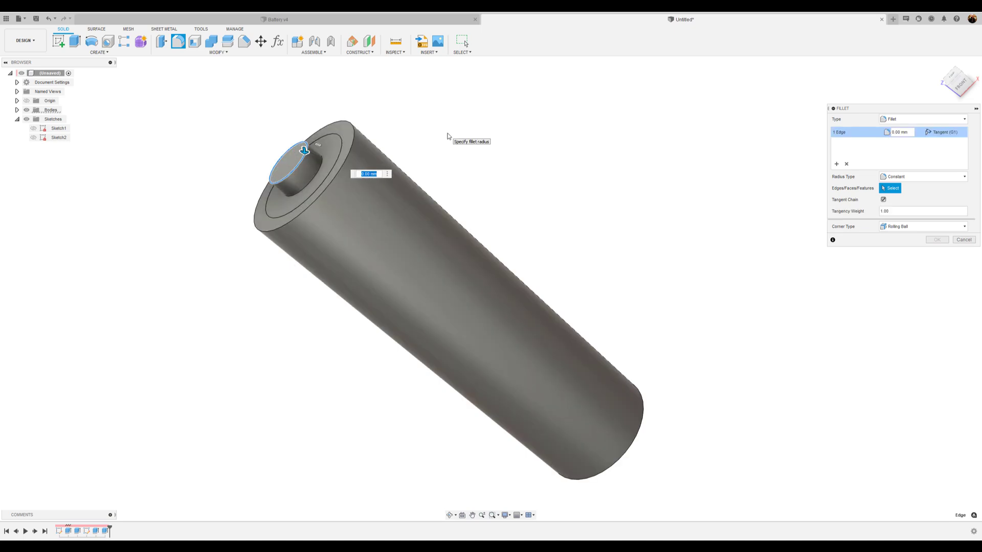
{"action": "type", "text": "3"}
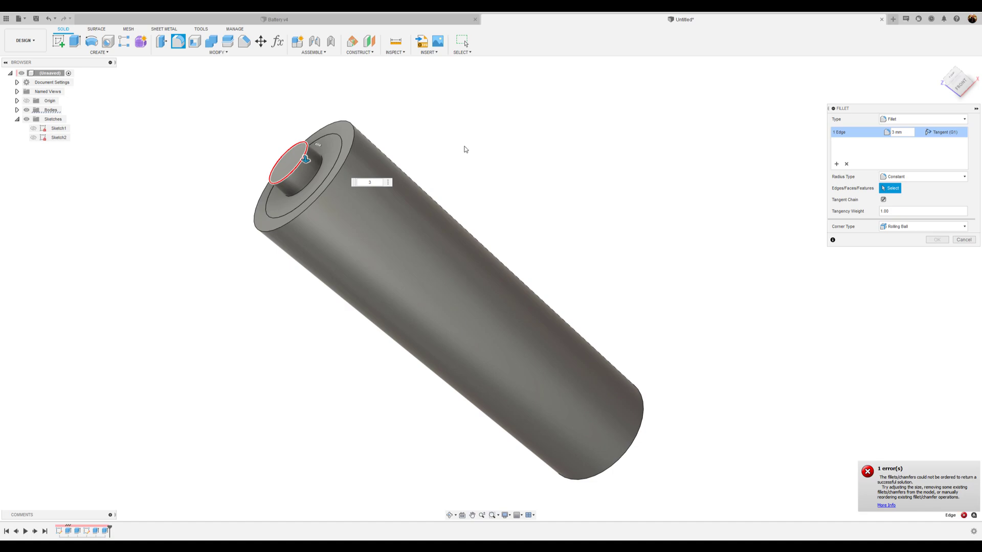
{"action": "mouse_move", "coordinate": [934, 333]}
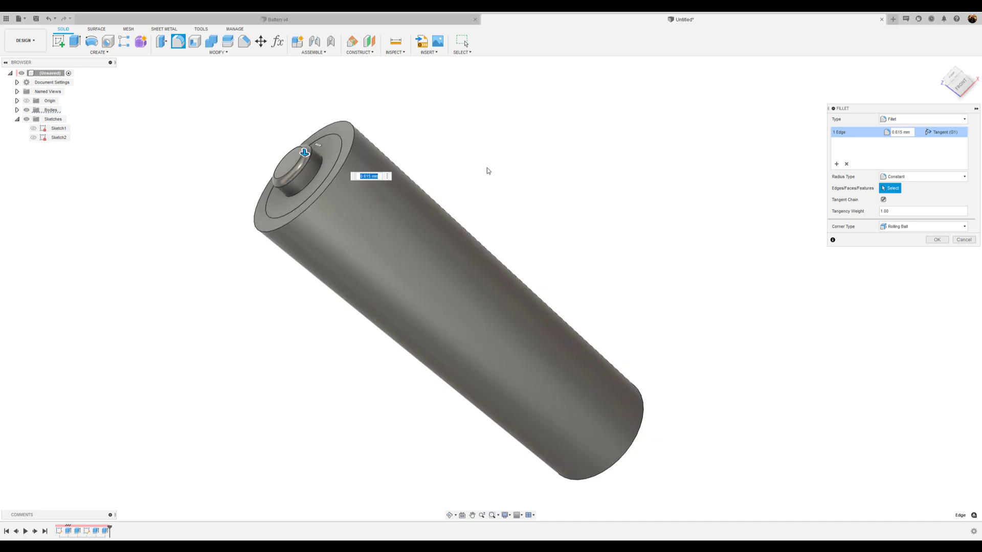
{"action": "mouse_move", "coordinate": [487, 169]}
{"action": "type", "text": ".01"}
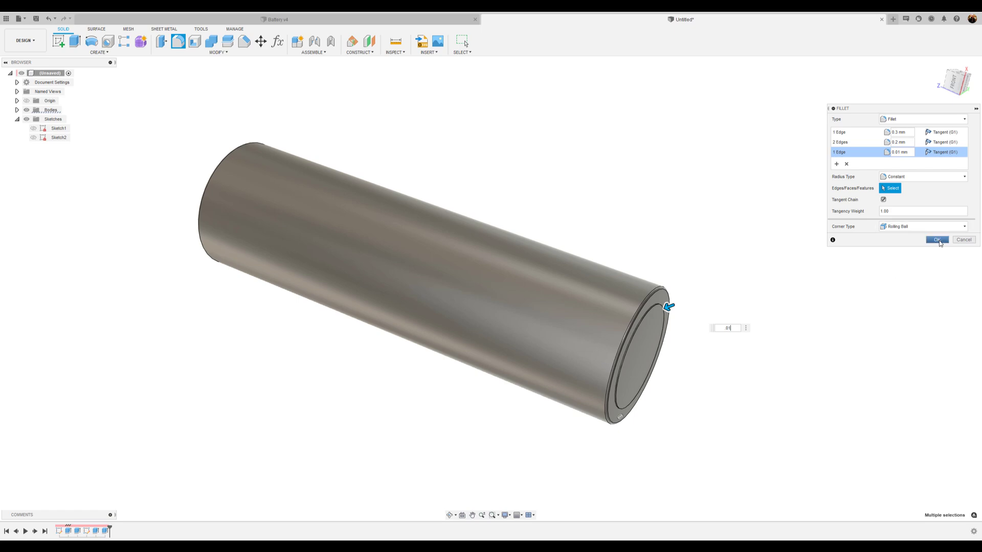
{"action": "left_click", "coordinate": [937, 240]}
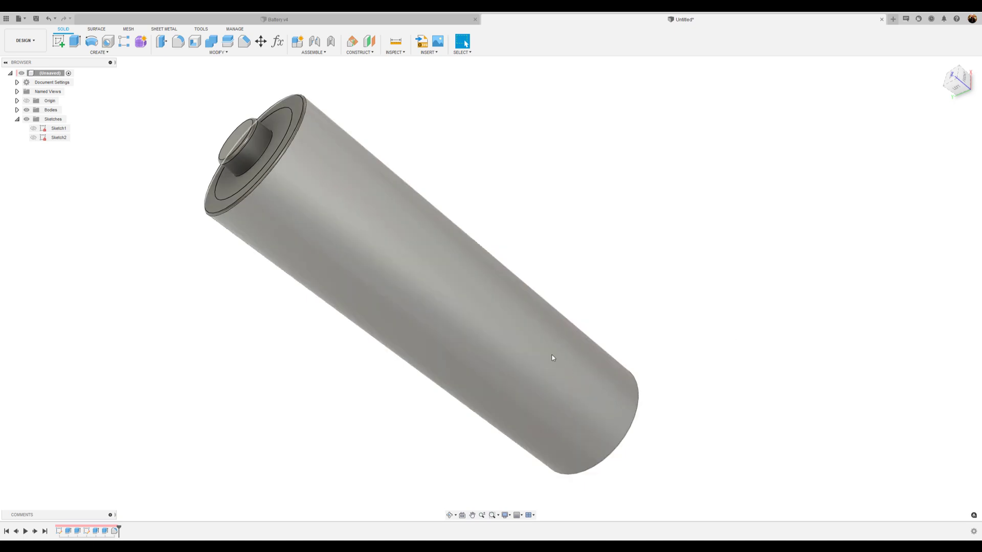
{"action": "mouse_move", "coordinate": [501, 361]}
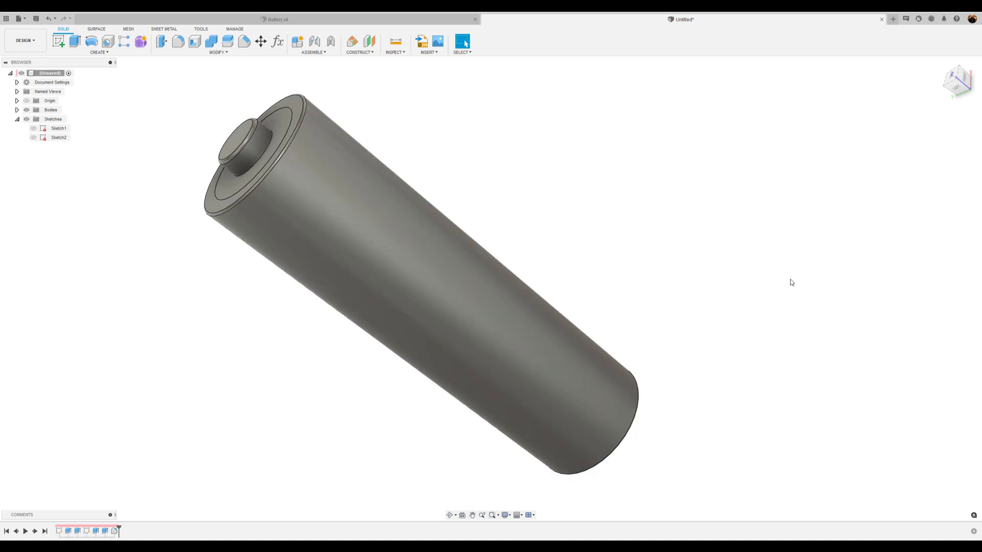
- Bring up the Appearance library for the battery body
{"action": "left_click", "coordinate": [461, 41]}
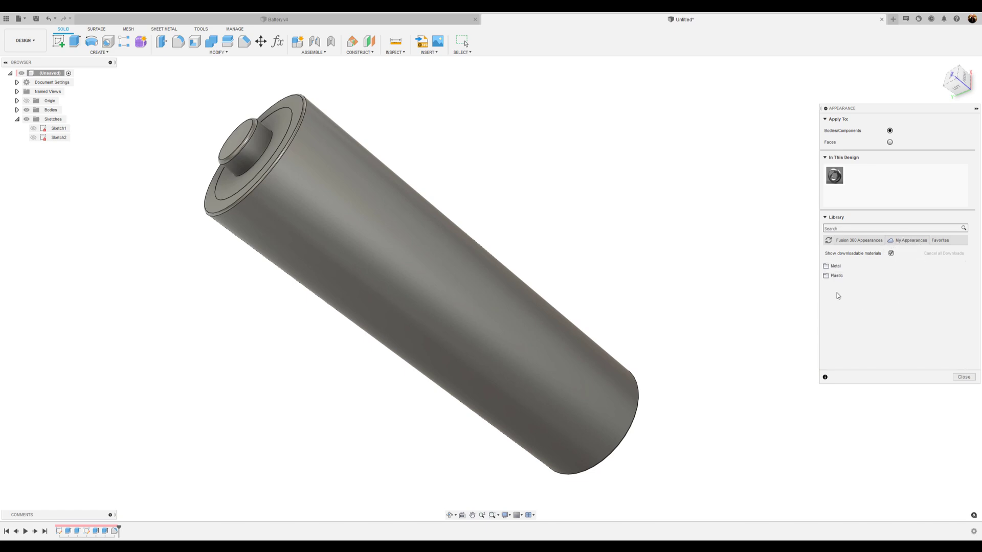
- Apply the Plastic Duracell Battery decal to the side face with rotation 270
{"action": "left_click", "coordinate": [837, 275]}
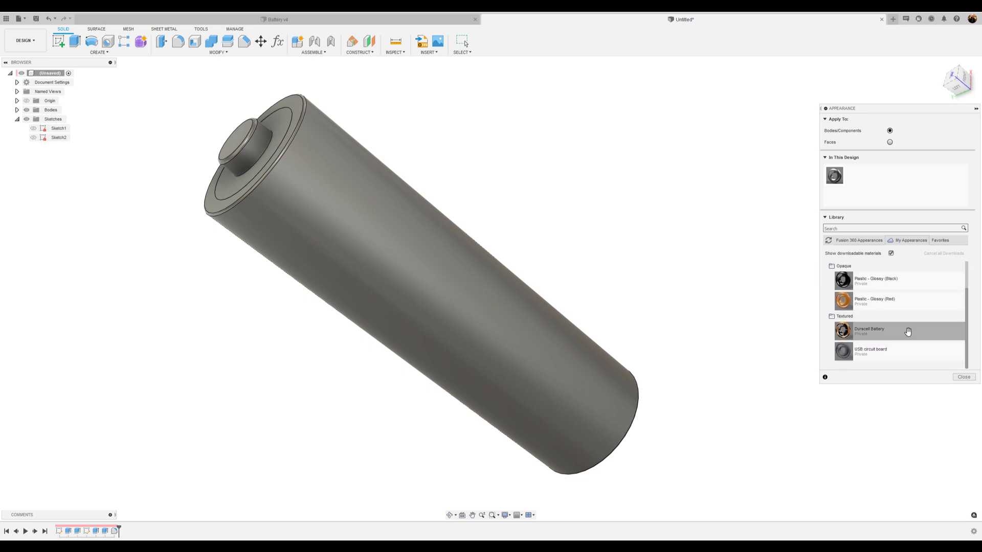
{"action": "mouse_move", "coordinate": [893, 200]}
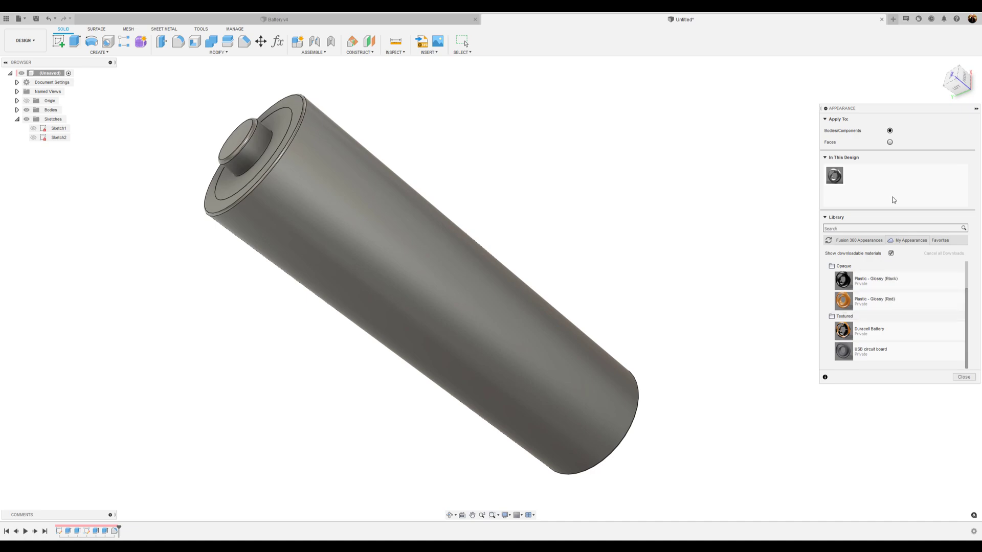
{"action": "left_click", "coordinate": [889, 142]}
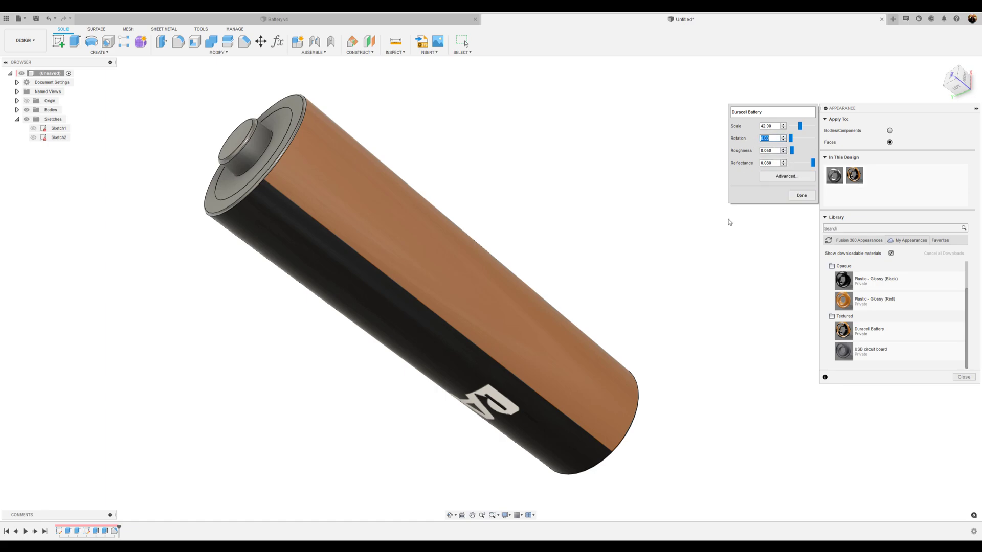
{"action": "type", "text": "270"}
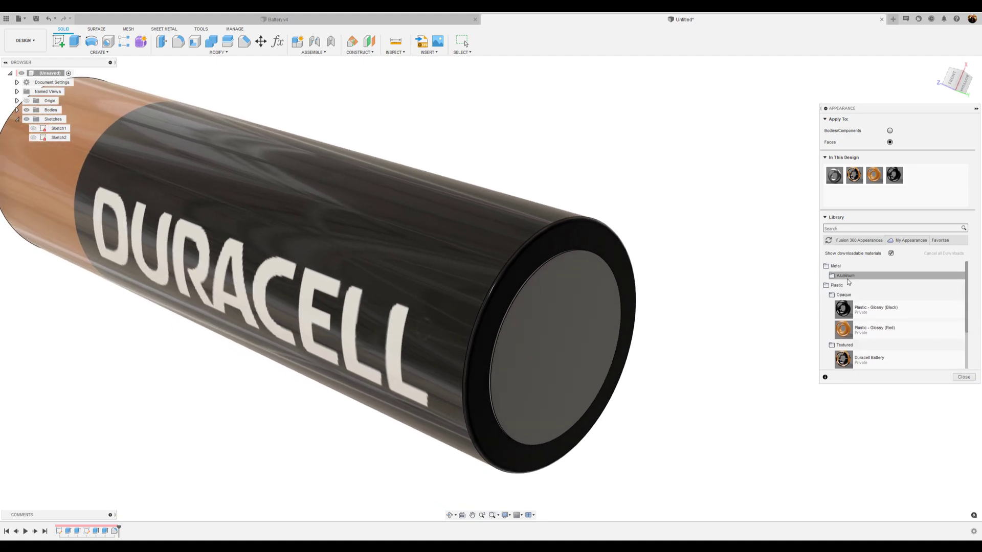
- Expand Library > Metal > Aluminum to list Aluminum - Polished
{"action": "left_click", "coordinate": [844, 275]}
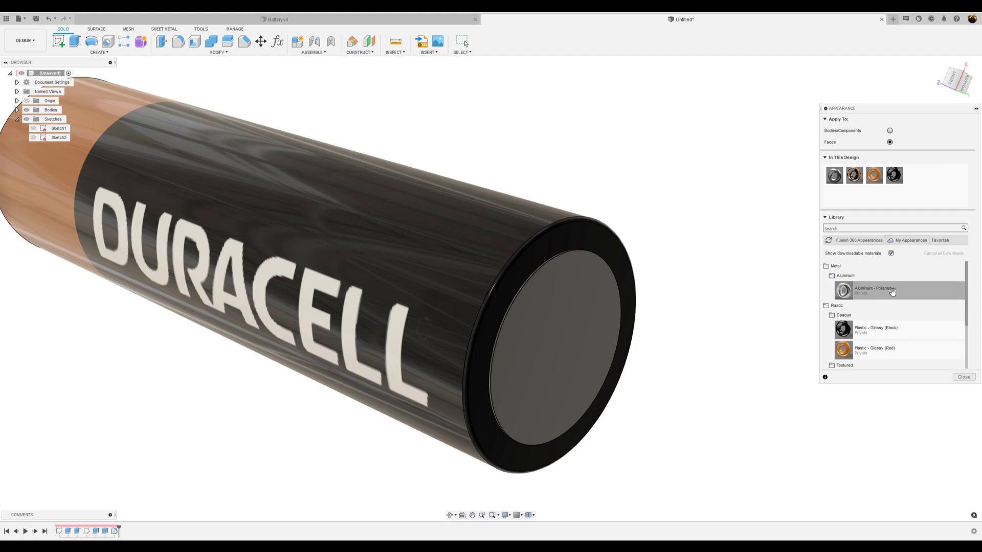